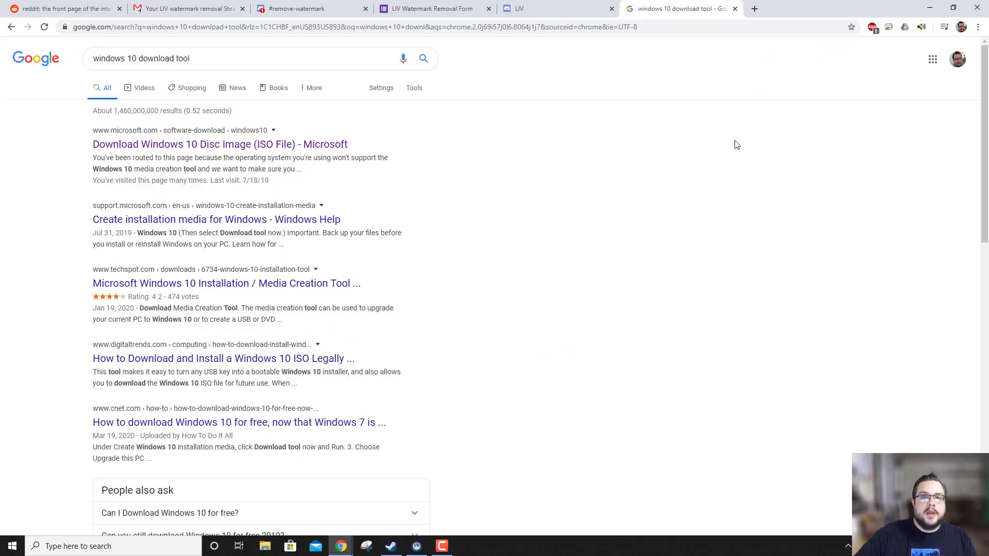
{"action": "mouse_move", "coordinate": [693, 156]}
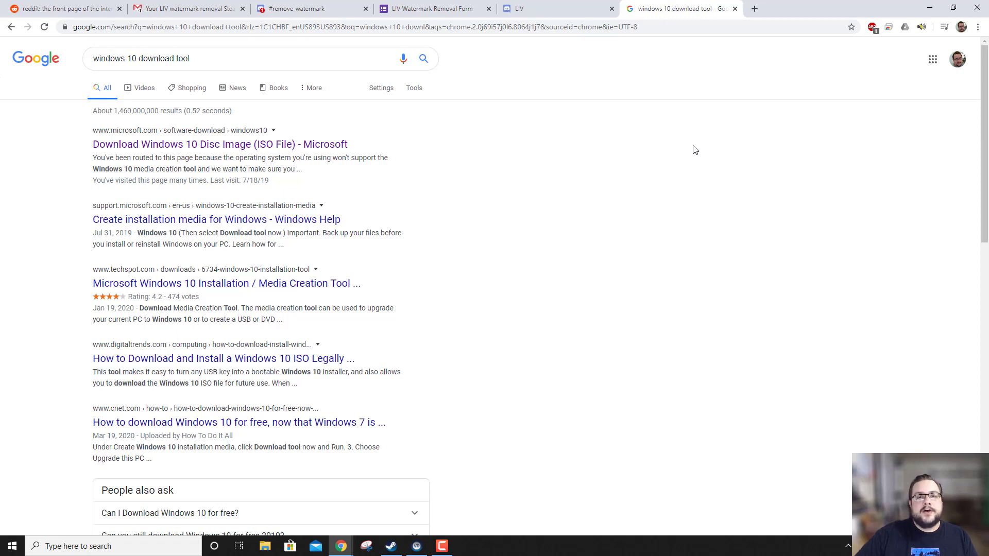
{"action": "mouse_move", "coordinate": [688, 156]}
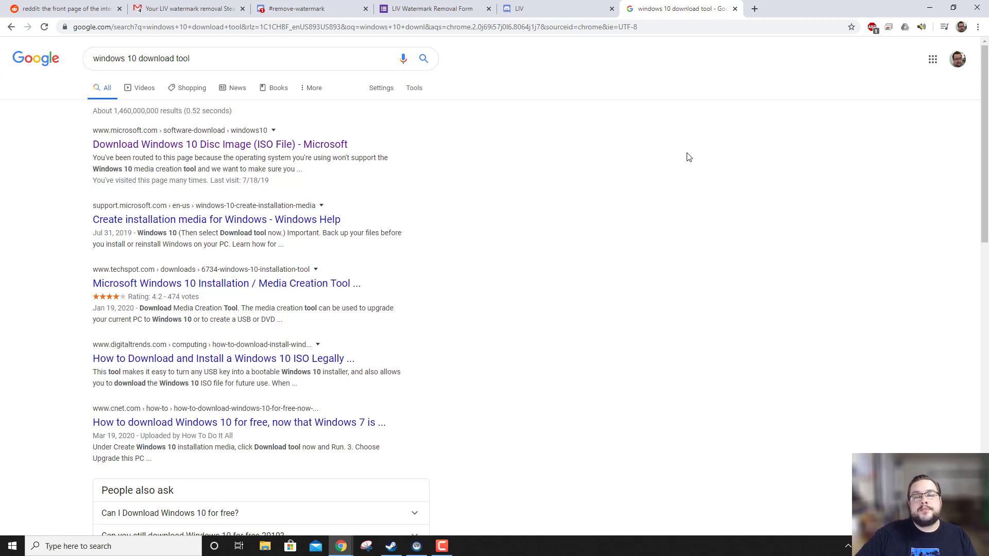
{"action": "mouse_move", "coordinate": [684, 190]}
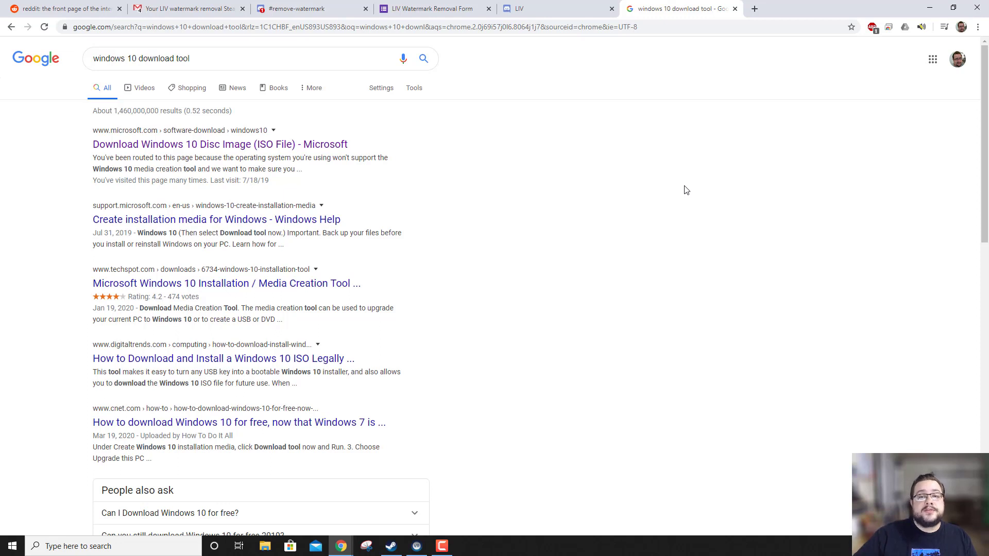
{"action": "mouse_move", "coordinate": [686, 144]}
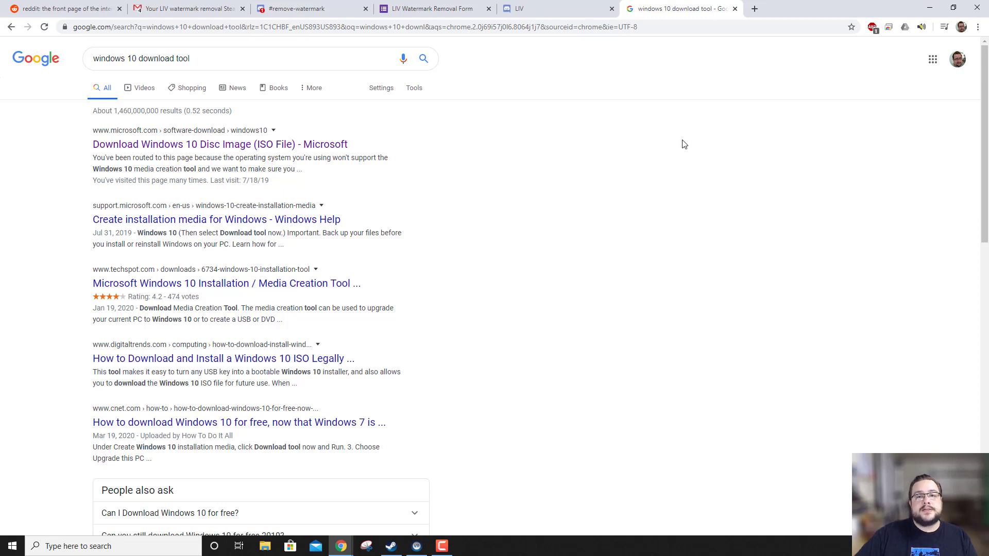
{"action": "mouse_move", "coordinate": [675, 157]}
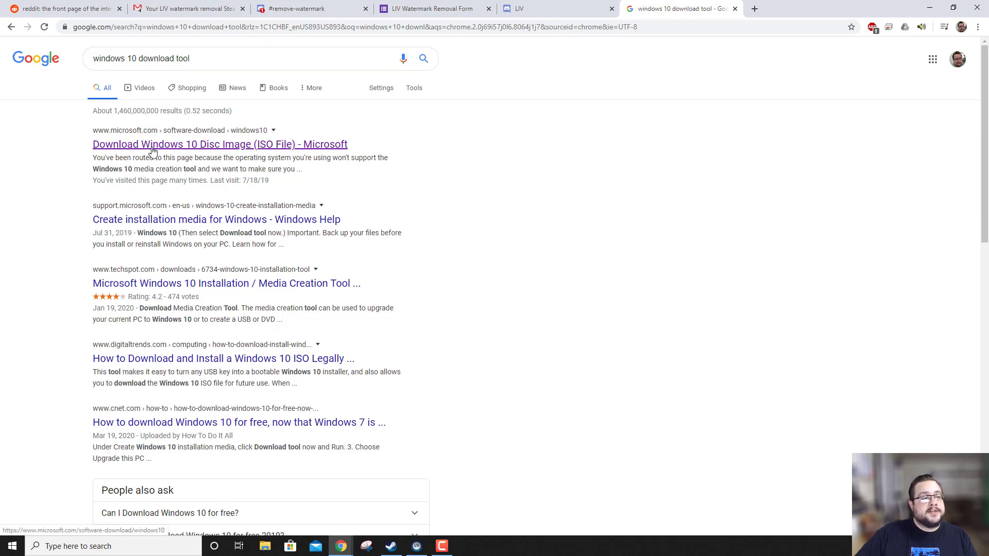
- Start downloading the Media Creation Tool from the Download Windows 10 Disc Image page
{"action": "left_click", "coordinate": [219, 144]}
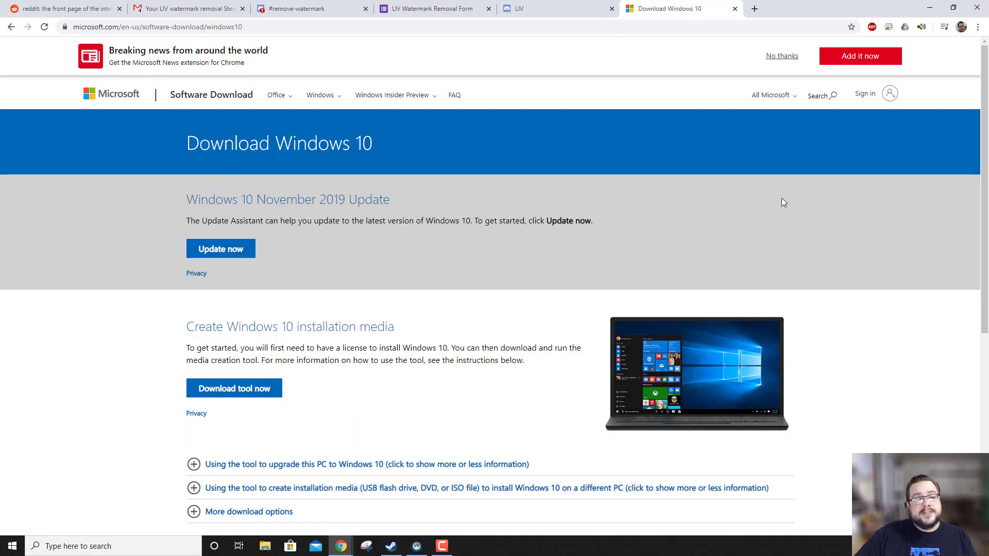
{"action": "mouse_move", "coordinate": [234, 389]}
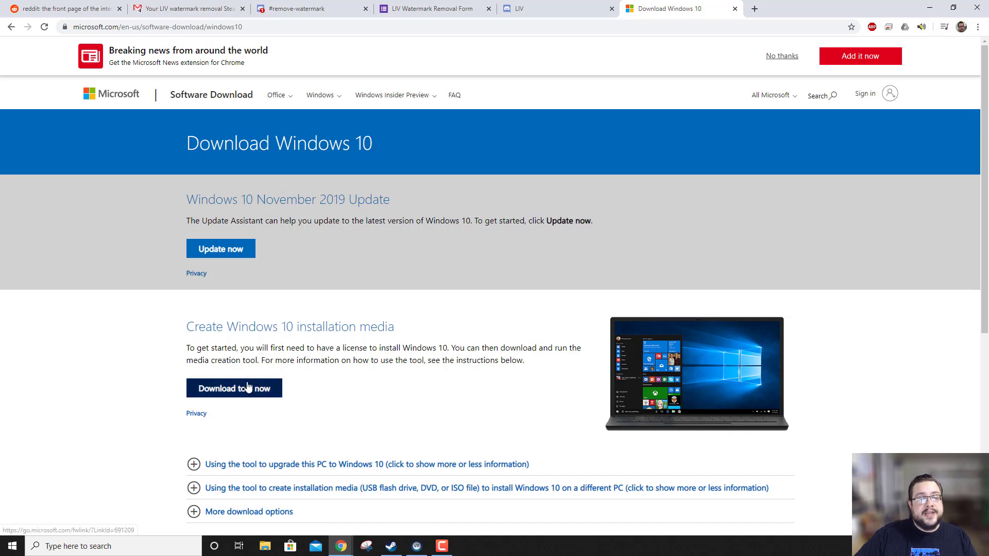
{"action": "mouse_move", "coordinate": [249, 393]}
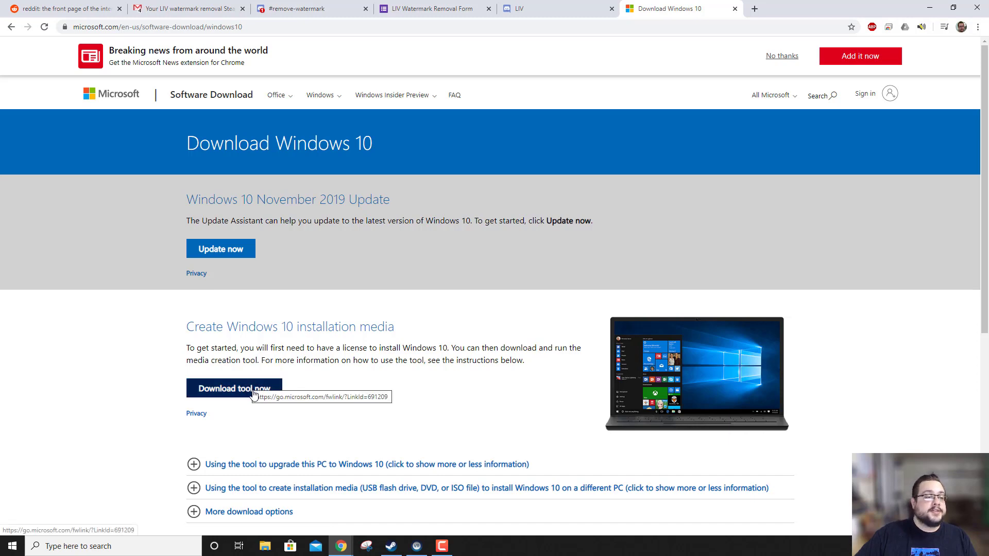
{"action": "left_click", "coordinate": [234, 389]}
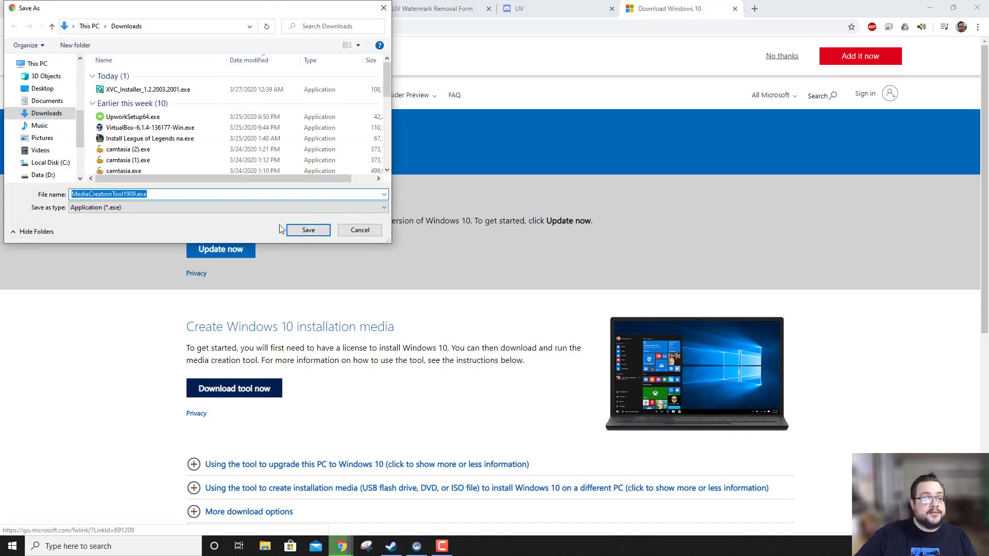
- Save MediaCreationTool1909.exe to Downloads and run it
{"action": "left_click", "coordinate": [308, 230]}
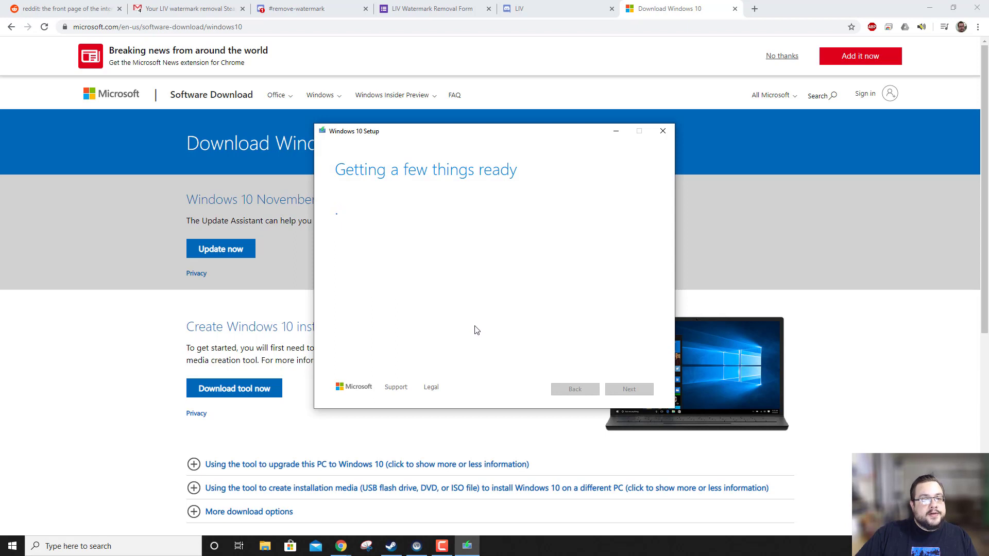
{"action": "mouse_move", "coordinate": [469, 323]}
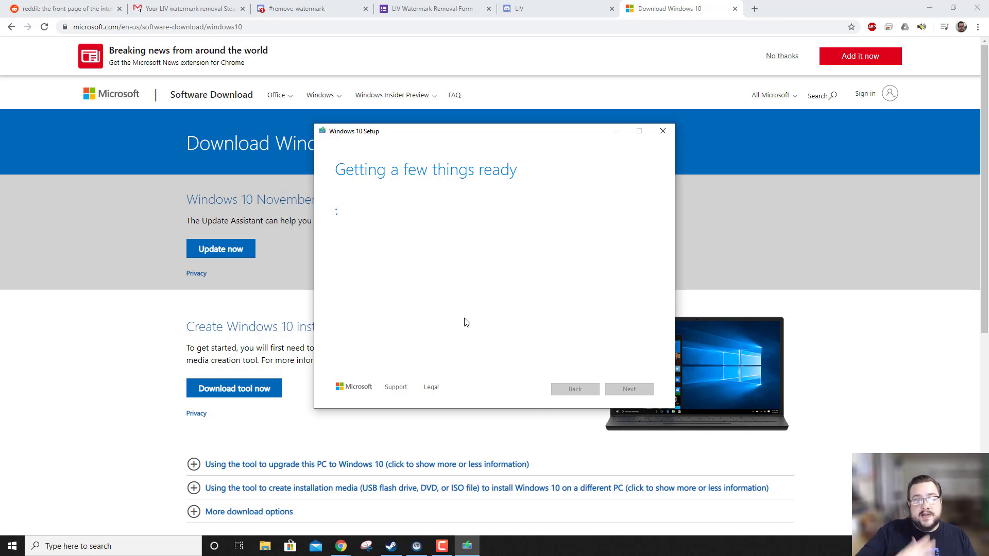
{"action": "mouse_move", "coordinate": [438, 286]}
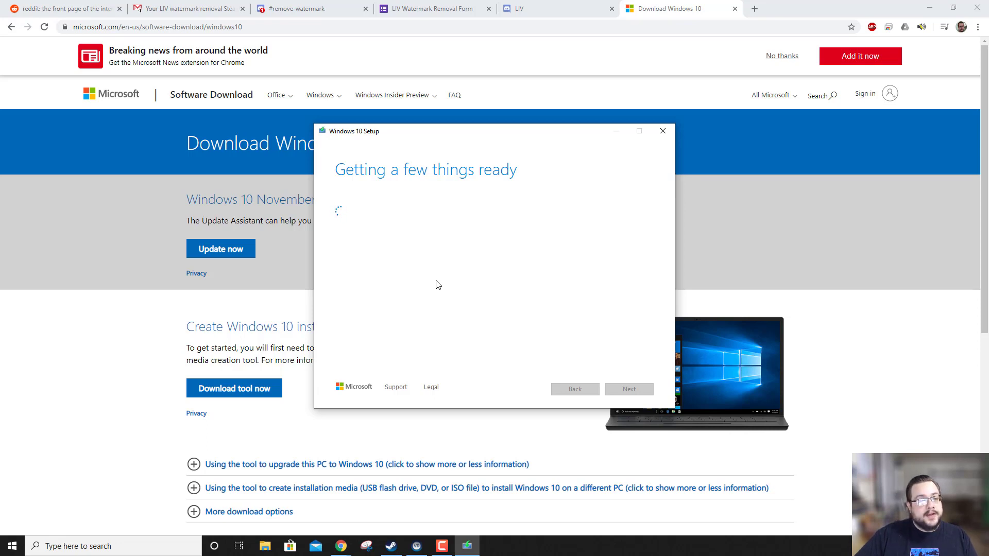
{"action": "mouse_move", "coordinate": [524, 198]}
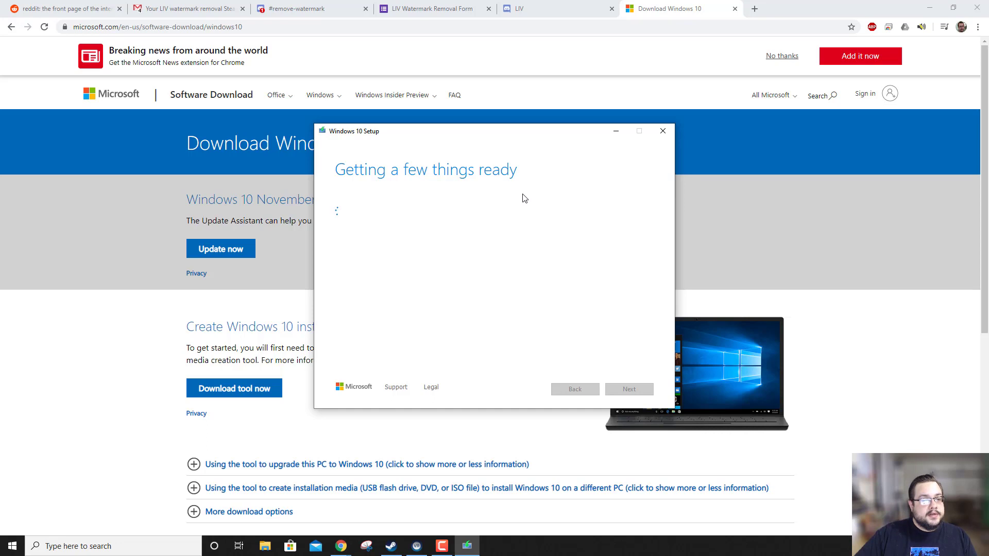
{"action": "mouse_move", "coordinate": [563, 146]}
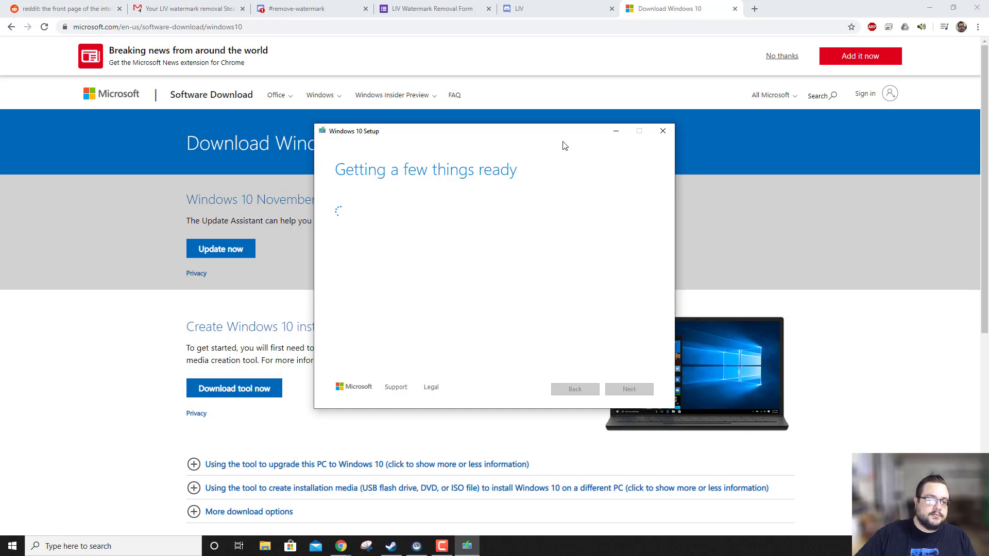
{"action": "mouse_move", "coordinate": [604, 157]}
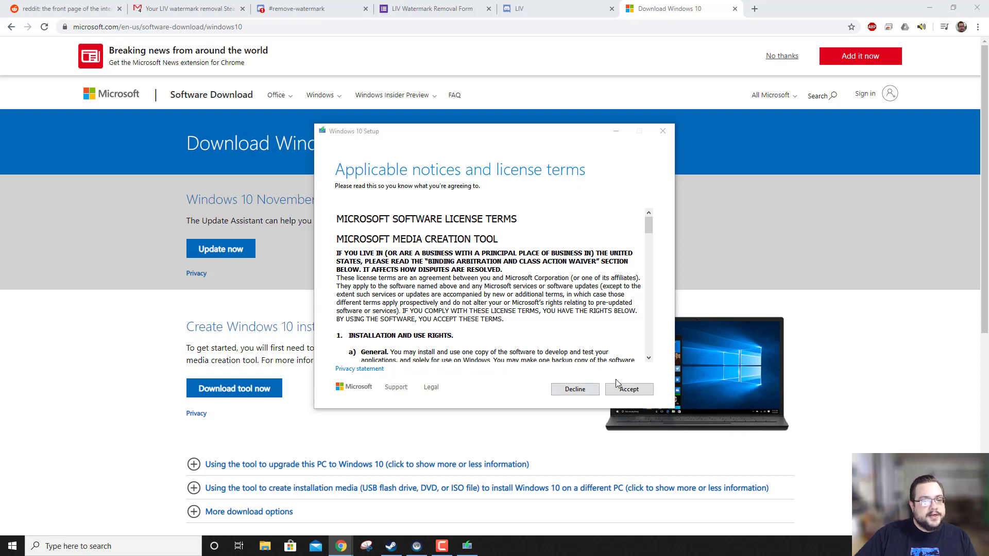
- Scroll through and accept the license terms
{"action": "scroll", "scroll_direction": "down", "scroll_amount": 3}
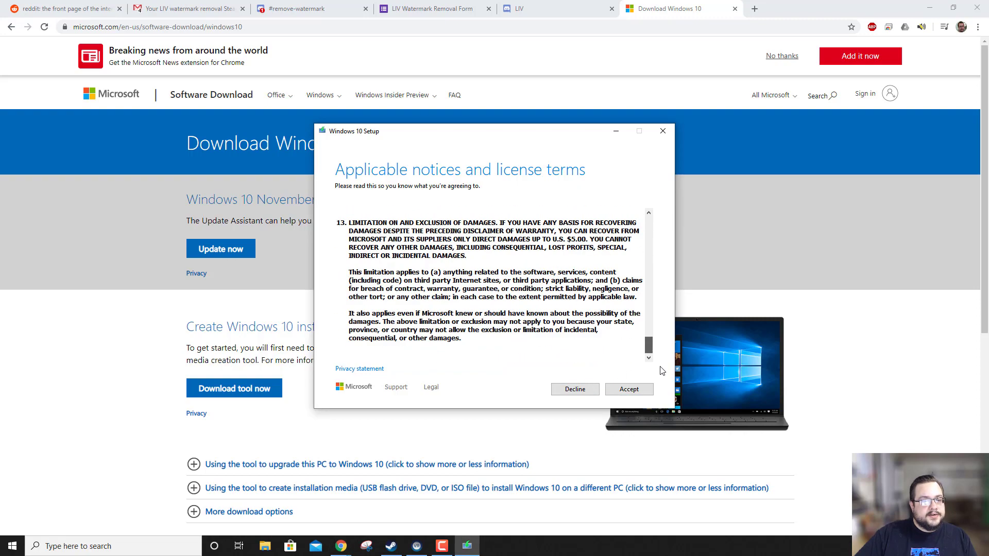
{"action": "left_click", "coordinate": [628, 390]}
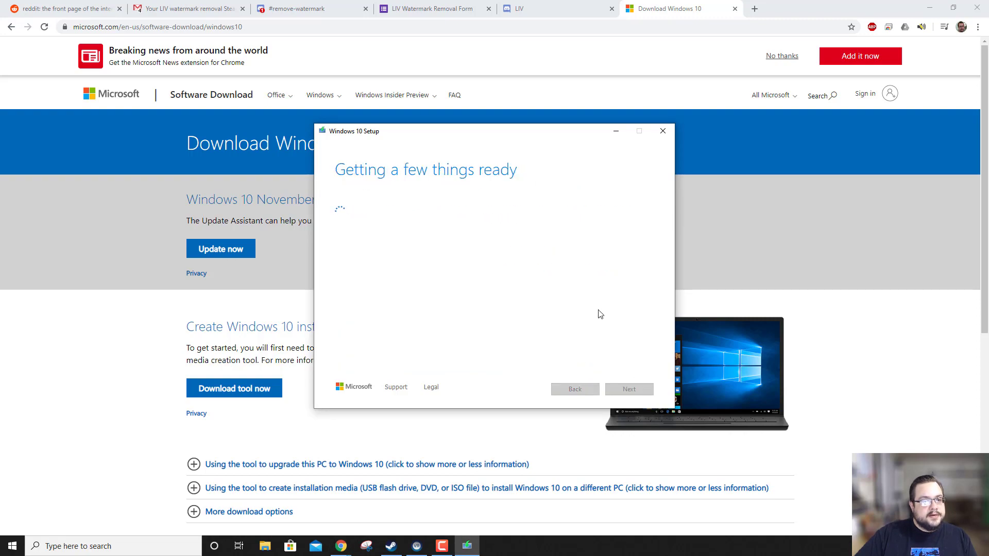
{"action": "mouse_move", "coordinate": [598, 308]}
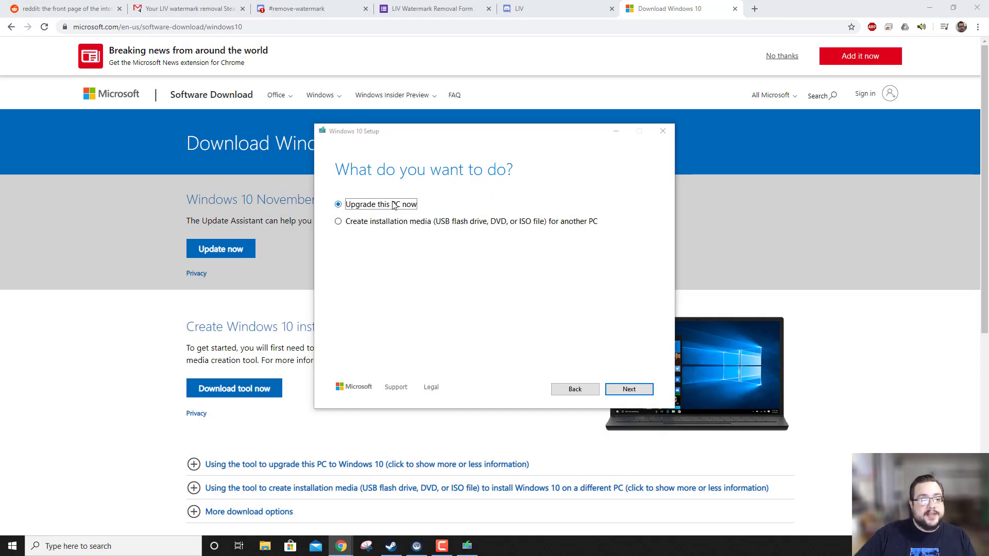
- Select 'Create installation media (USB flash drive, DVD, or ISO file) for another PC'
{"action": "left_click", "coordinate": [339, 220]}
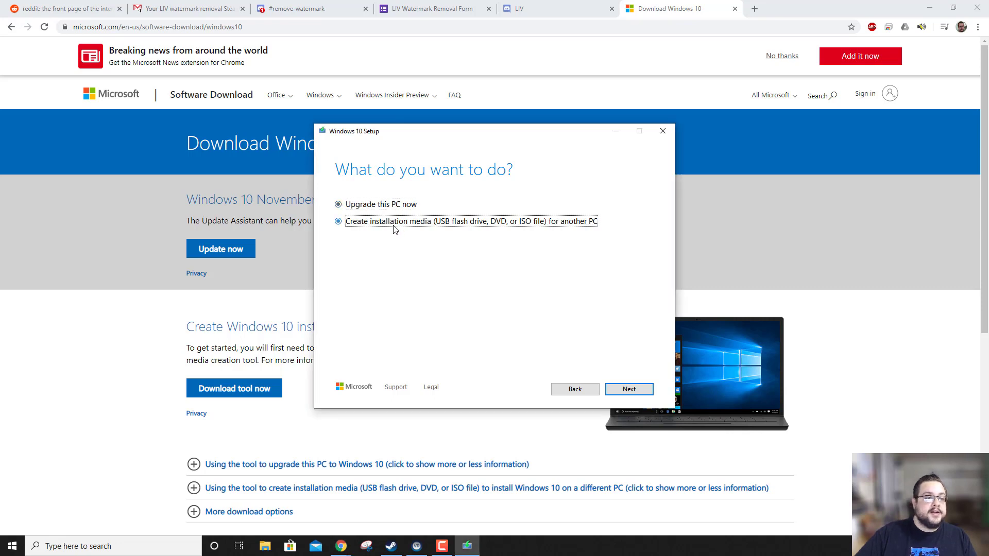
{"action": "left_click", "coordinate": [338, 222]}
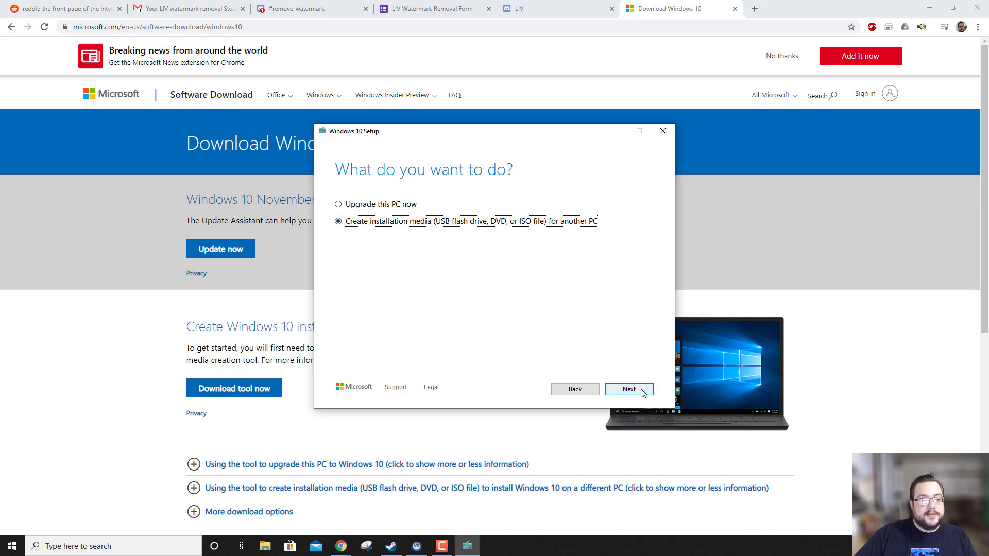
- Review the language choice, restore the recommended English (United States), Windows 10, 64-bit options and continue
{"action": "left_click", "coordinate": [629, 389]}
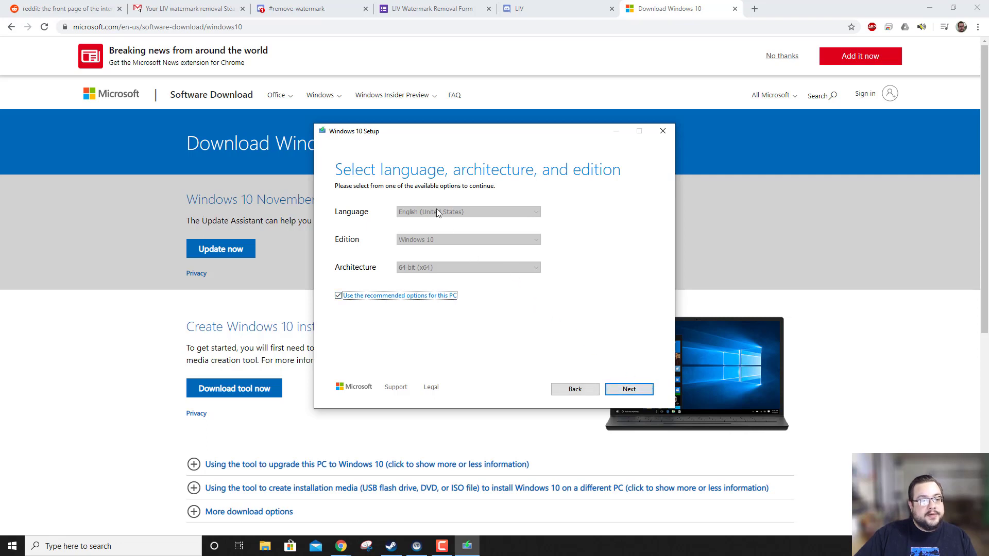
{"action": "mouse_move", "coordinate": [445, 285]}
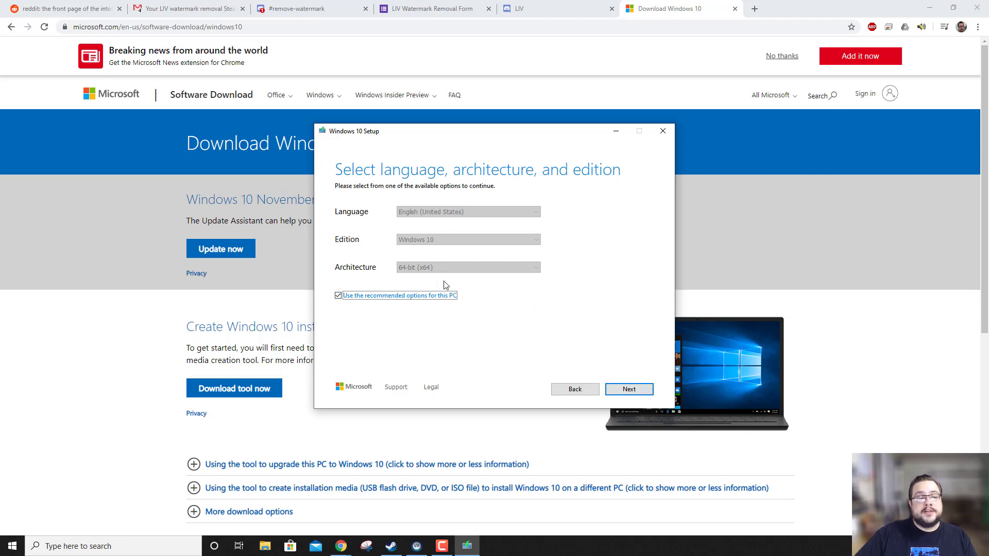
{"action": "mouse_move", "coordinate": [468, 276]}
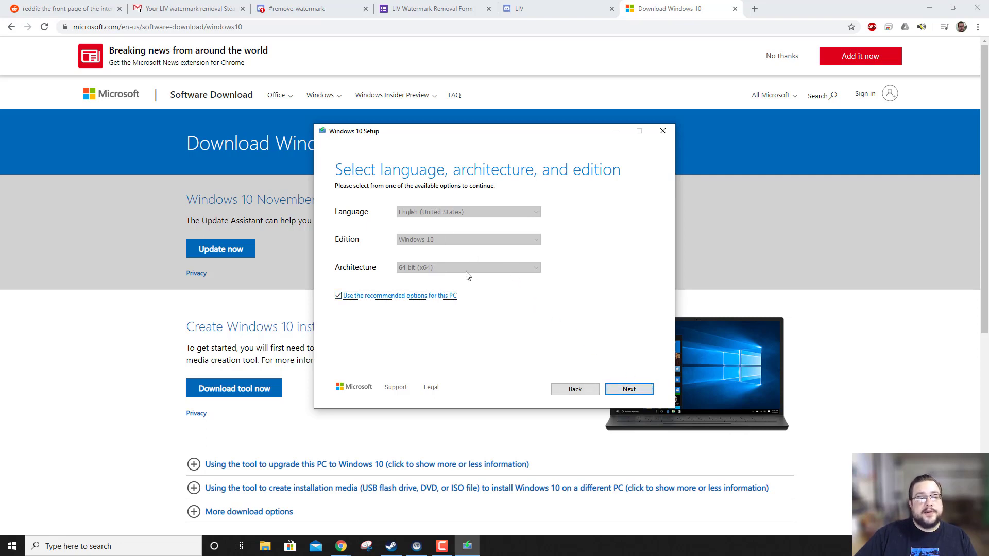
{"action": "mouse_move", "coordinate": [395, 303]}
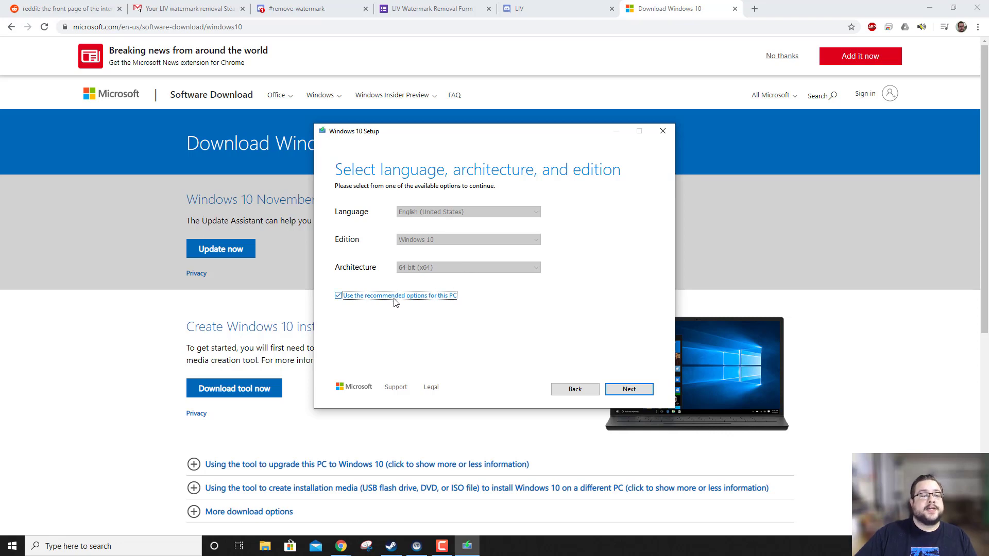
{"action": "left_click", "coordinate": [468, 211]}
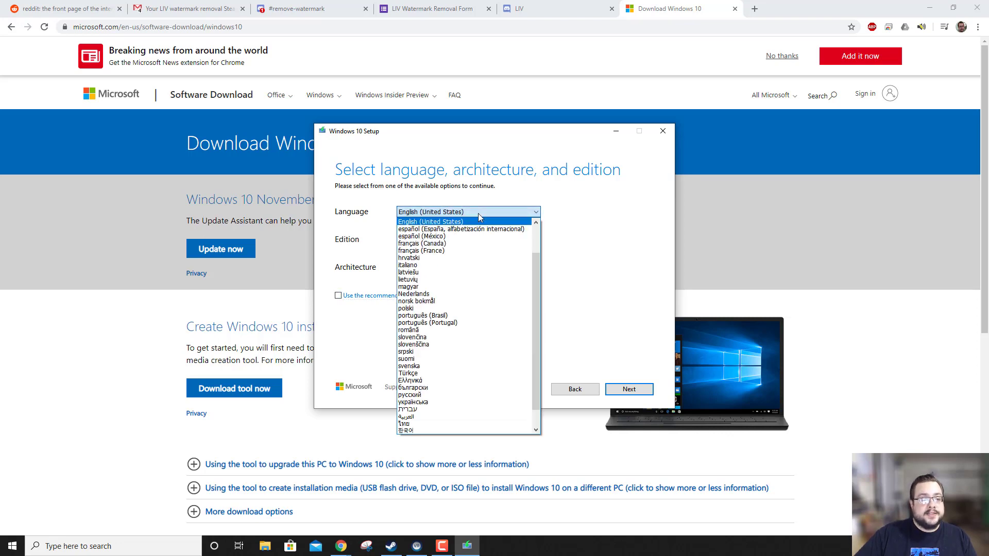
{"action": "left_click", "coordinate": [467, 267]}
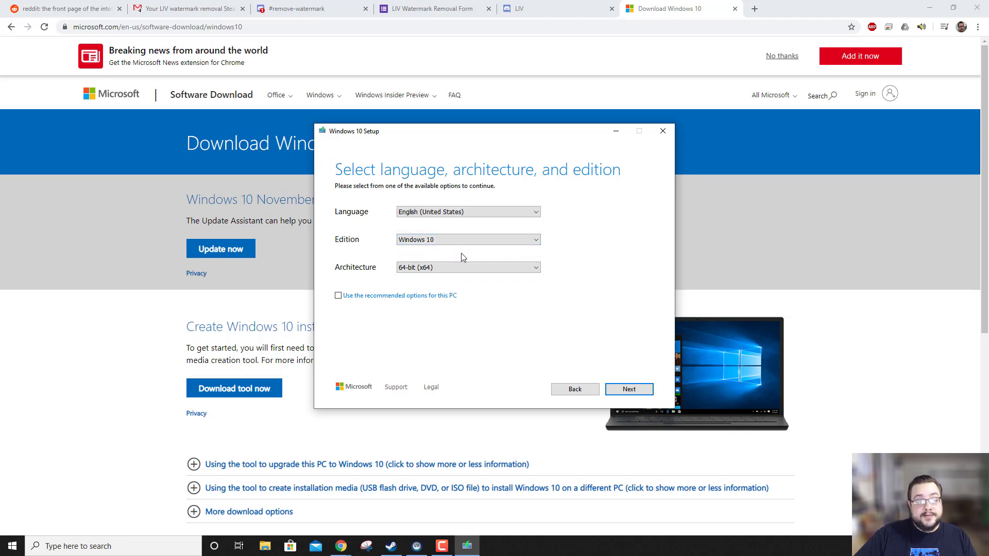
{"action": "left_click", "coordinate": [338, 295]}
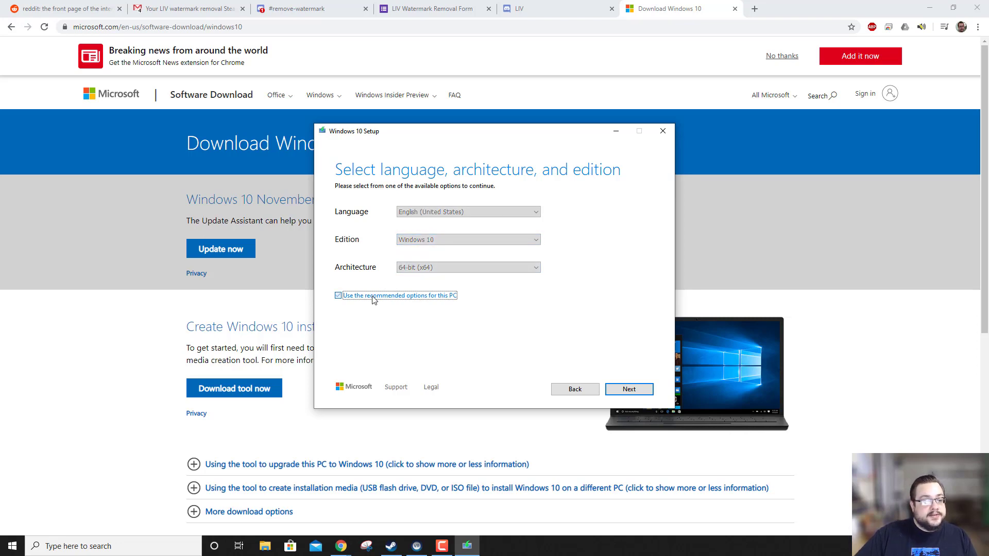
{"action": "left_click", "coordinate": [338, 295]}
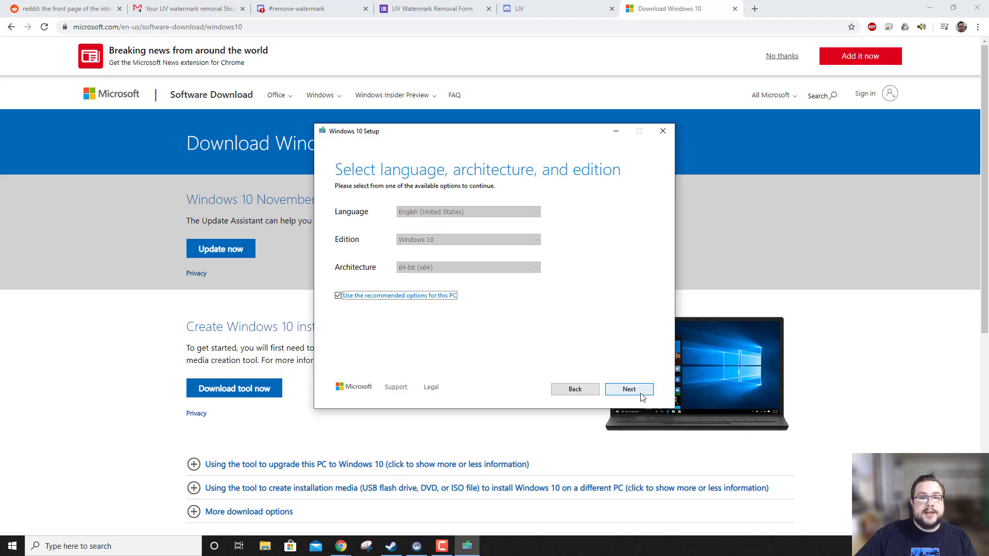
{"action": "left_click", "coordinate": [628, 389]}
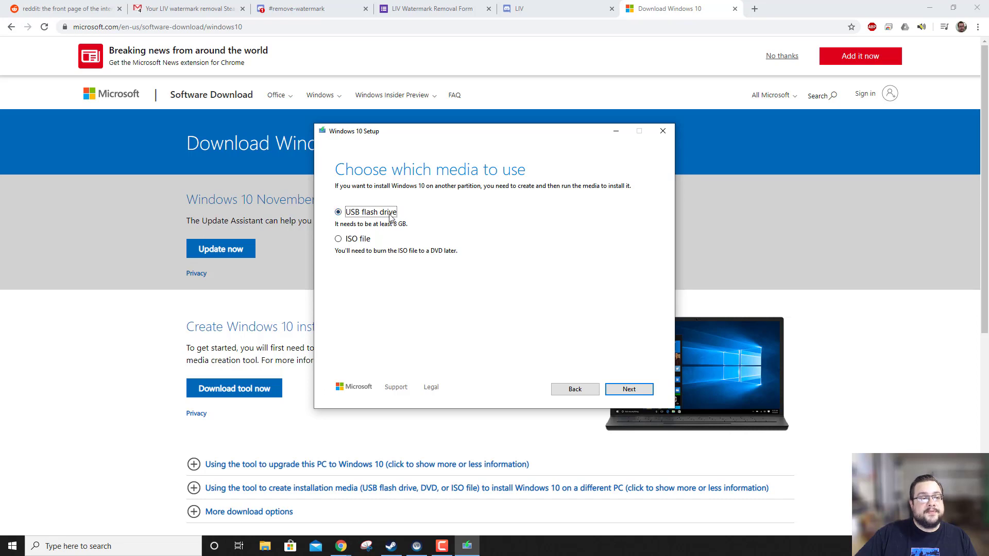
- Choose ISO file as the media and continue to the Select a path dialog
{"action": "left_click", "coordinate": [339, 238]}
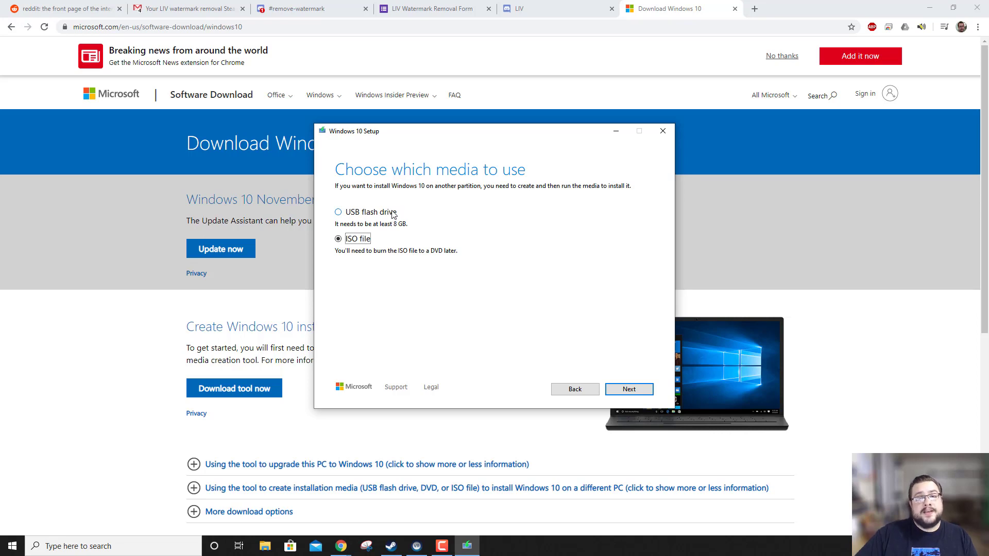
{"action": "mouse_move", "coordinate": [389, 210]}
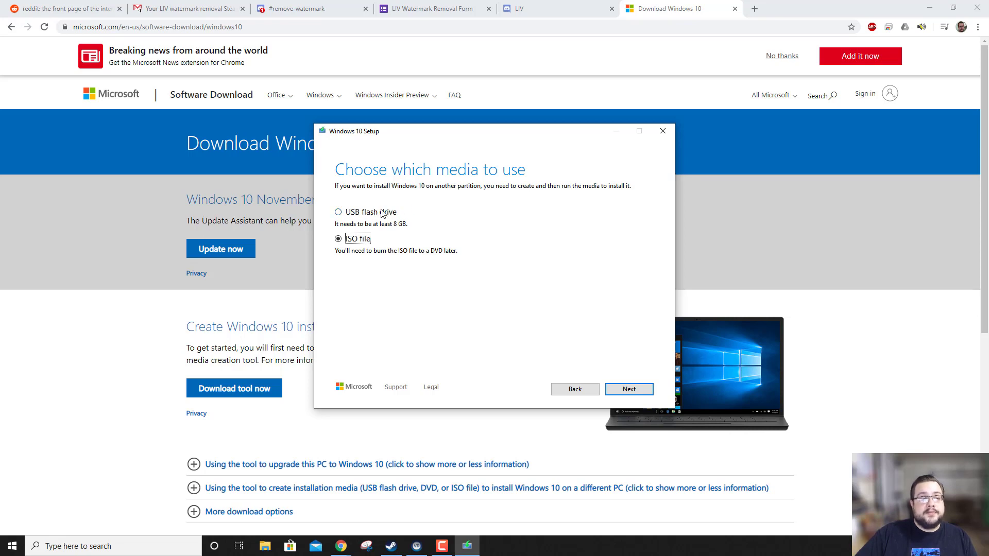
{"action": "mouse_move", "coordinate": [377, 214]}
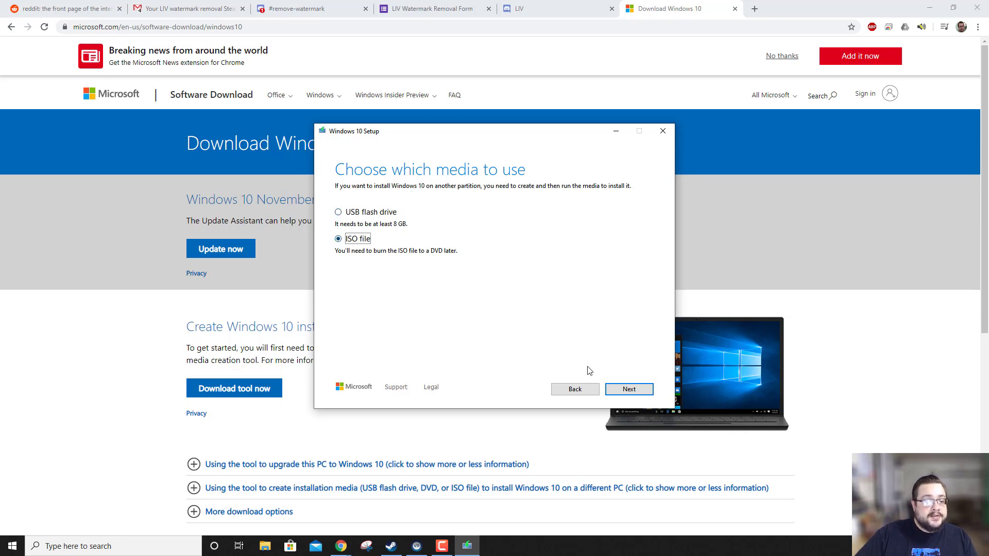
{"action": "left_click", "coordinate": [629, 389]}
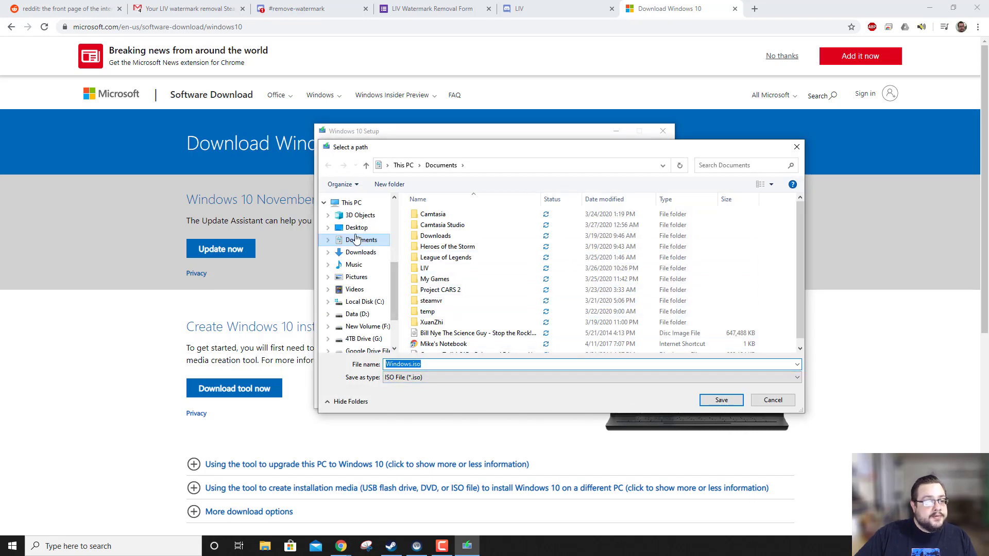
- Save the image as Windows10.iso on the Desktop, starting the Windows 10 download
{"action": "left_click", "coordinate": [357, 228]}
{"action": "type", "text": "10"}
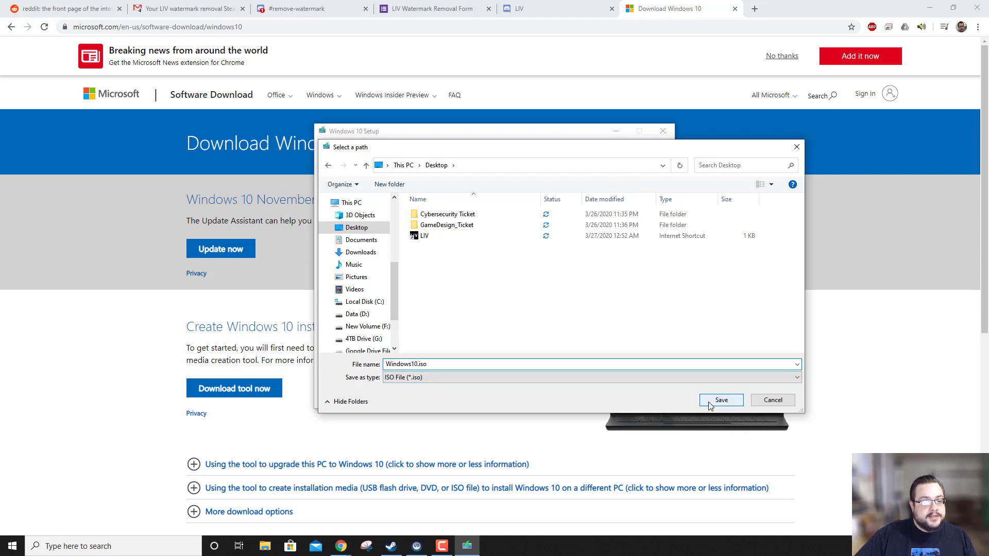
{"action": "left_click", "coordinate": [720, 399]}
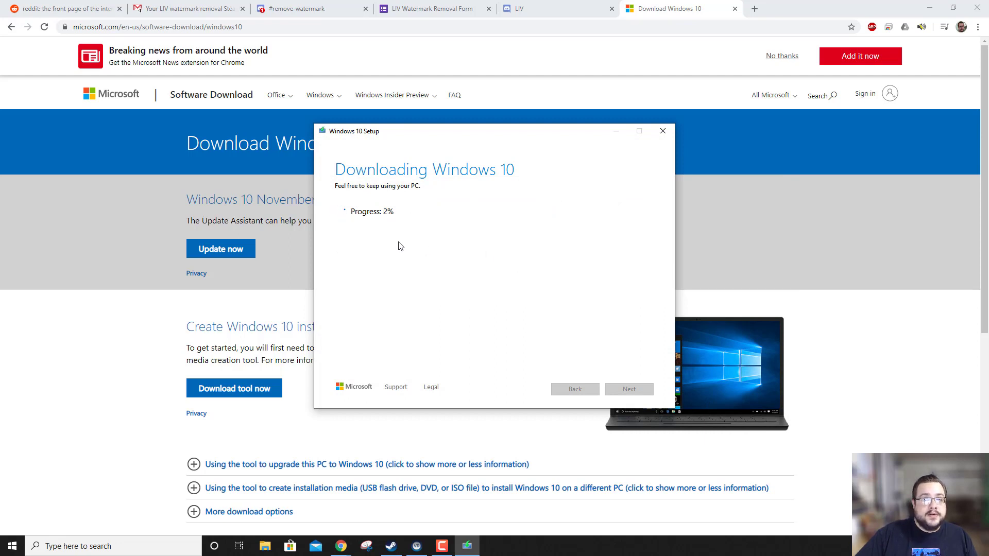
{"action": "mouse_move", "coordinate": [442, 258]}
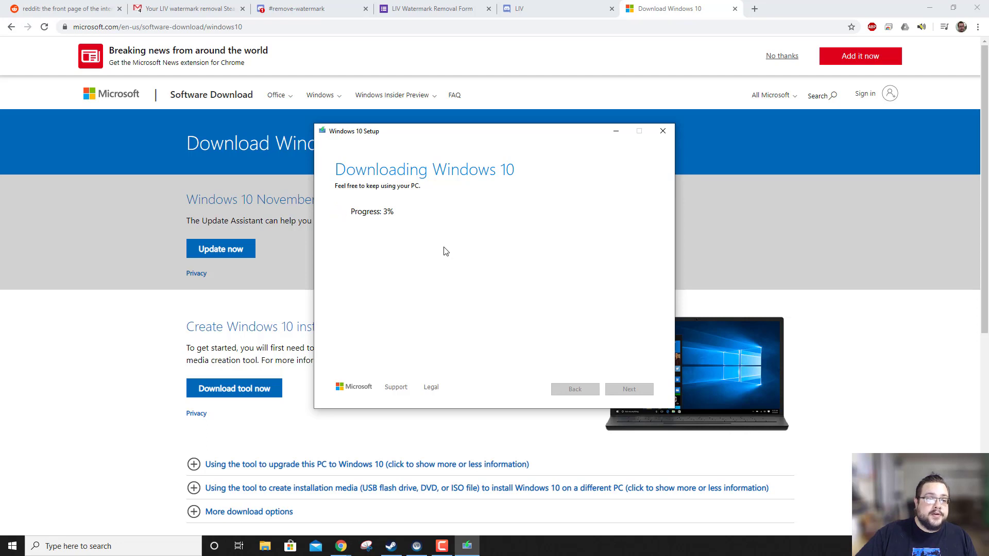
{"action": "mouse_move", "coordinate": [853, 299]}
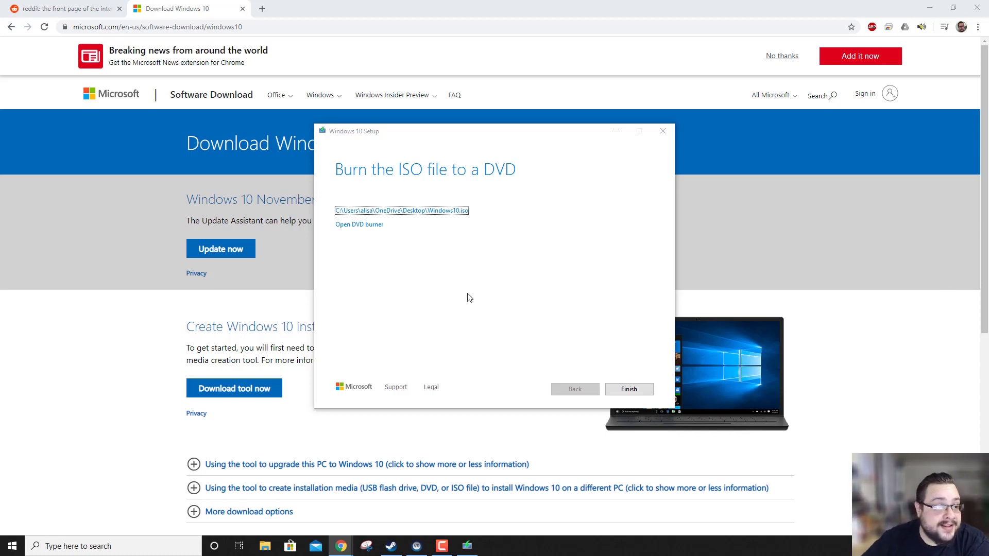
{"action": "mouse_move", "coordinate": [451, 144]}
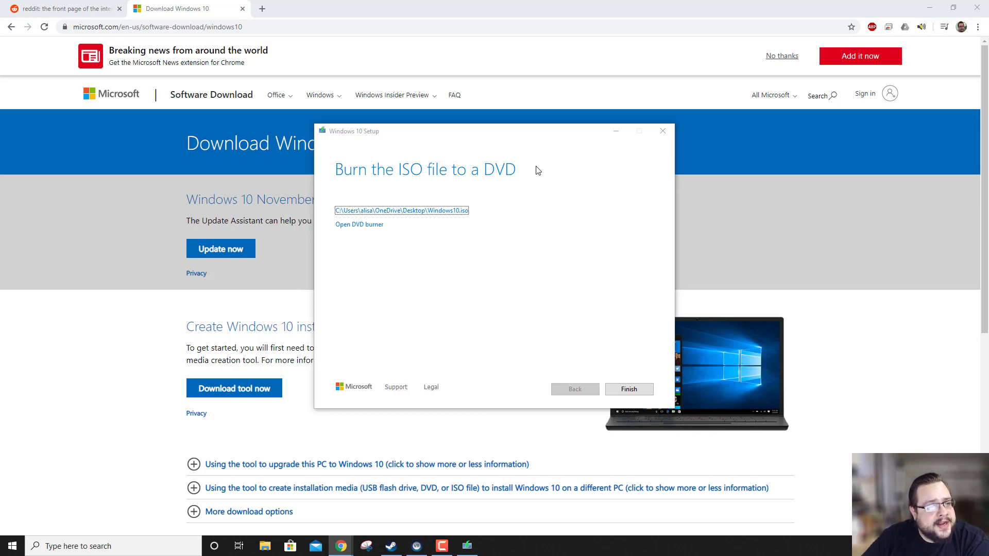
{"action": "mouse_move", "coordinate": [405, 183]}
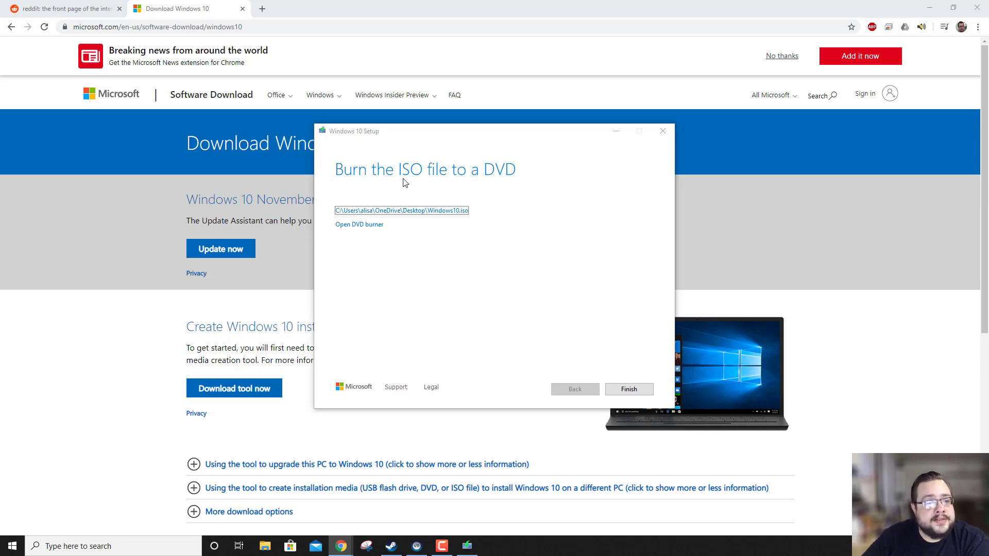
{"action": "mouse_move", "coordinate": [488, 182]}
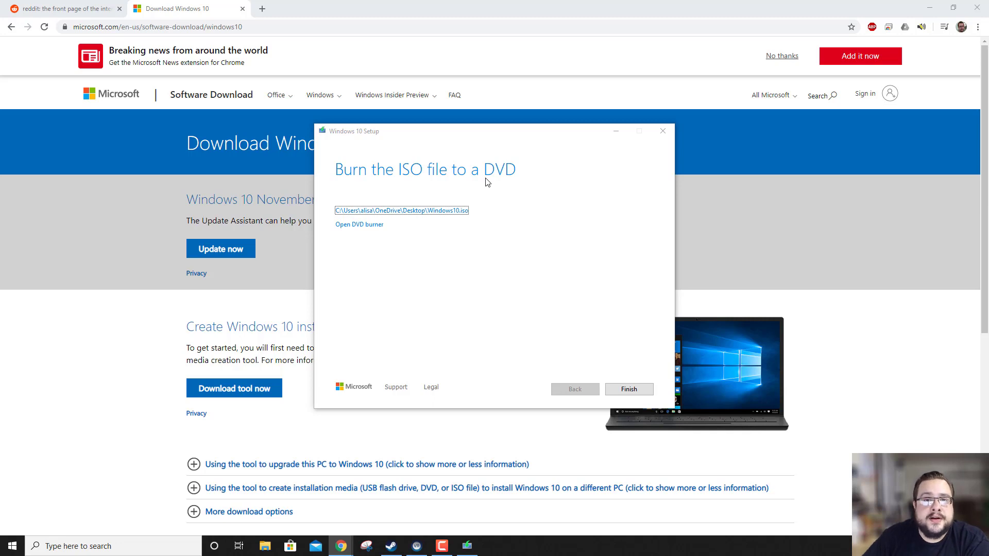
{"action": "mouse_move", "coordinate": [561, 308]}
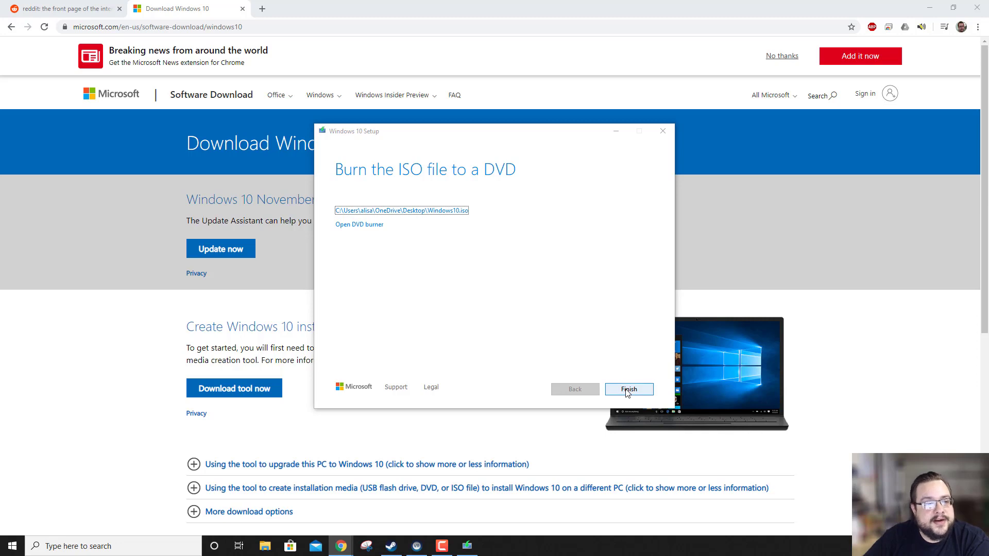
- Finish the setup, leaving Windows10.iso on the desktop
{"action": "left_click", "coordinate": [629, 388]}
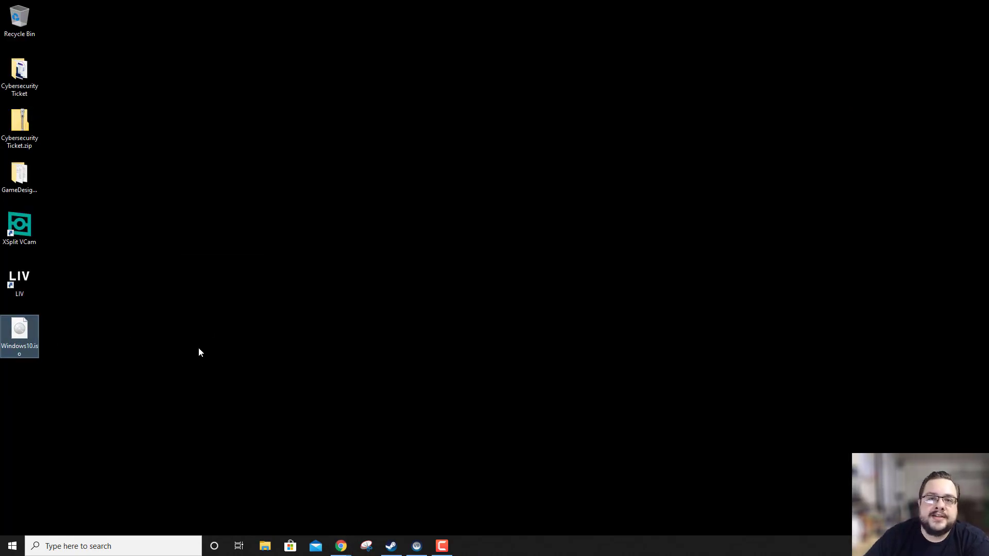
{"action": "mouse_move", "coordinate": [178, 348]}
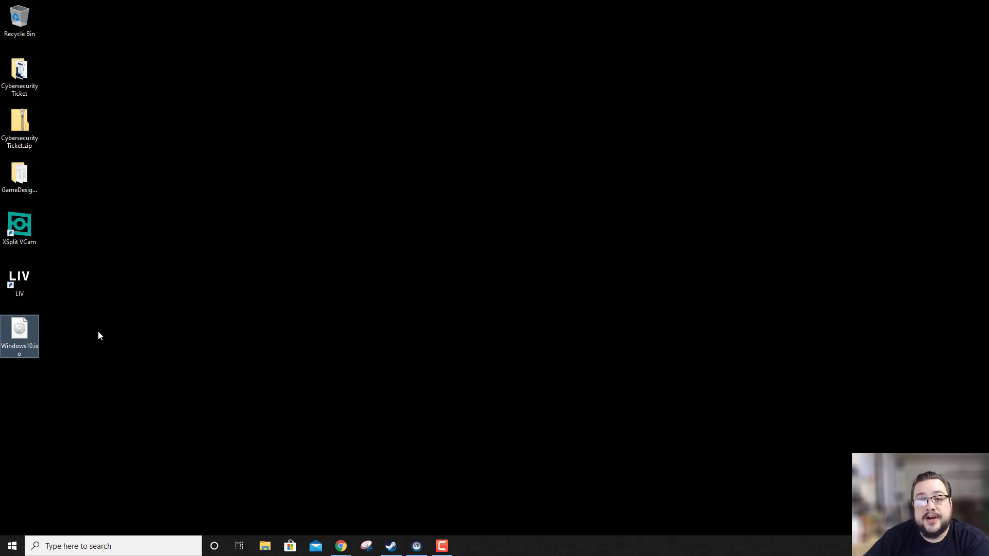
{"action": "mouse_move", "coordinate": [131, 363]}
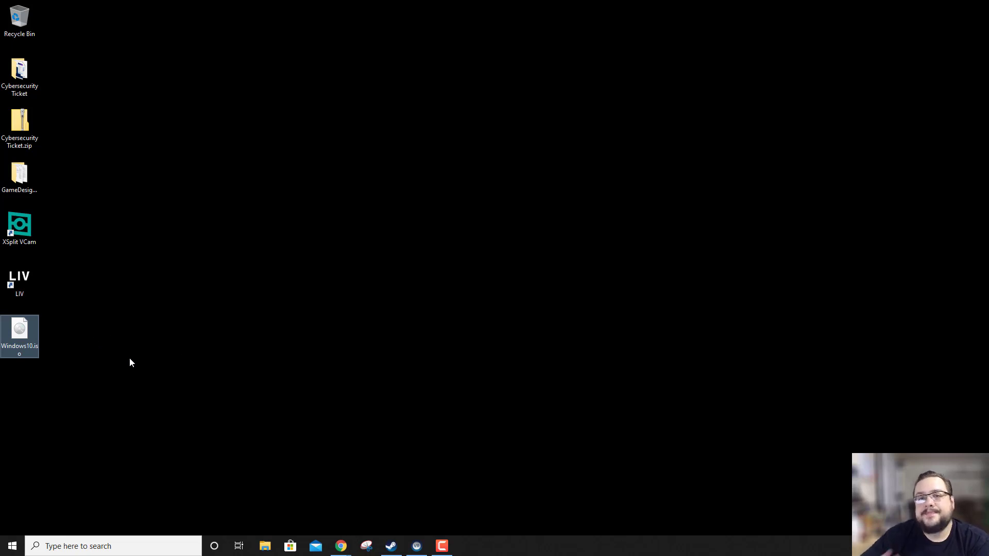